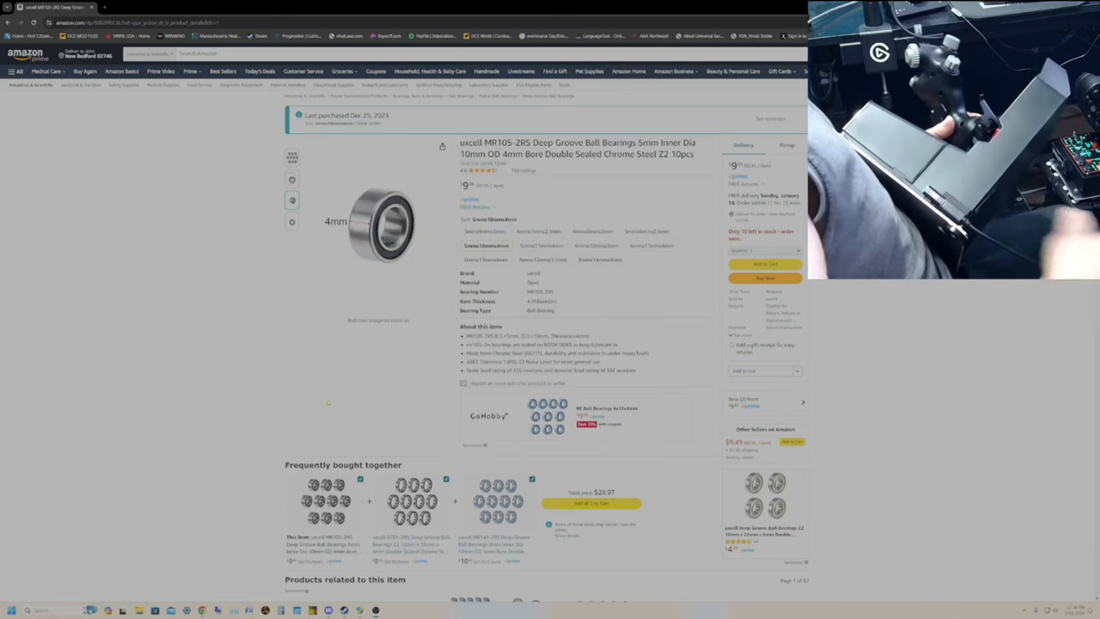
# - Show the front-view dimension drawing of the MR105-2RS bearing as the main product image
pyautogui.click(292, 222)
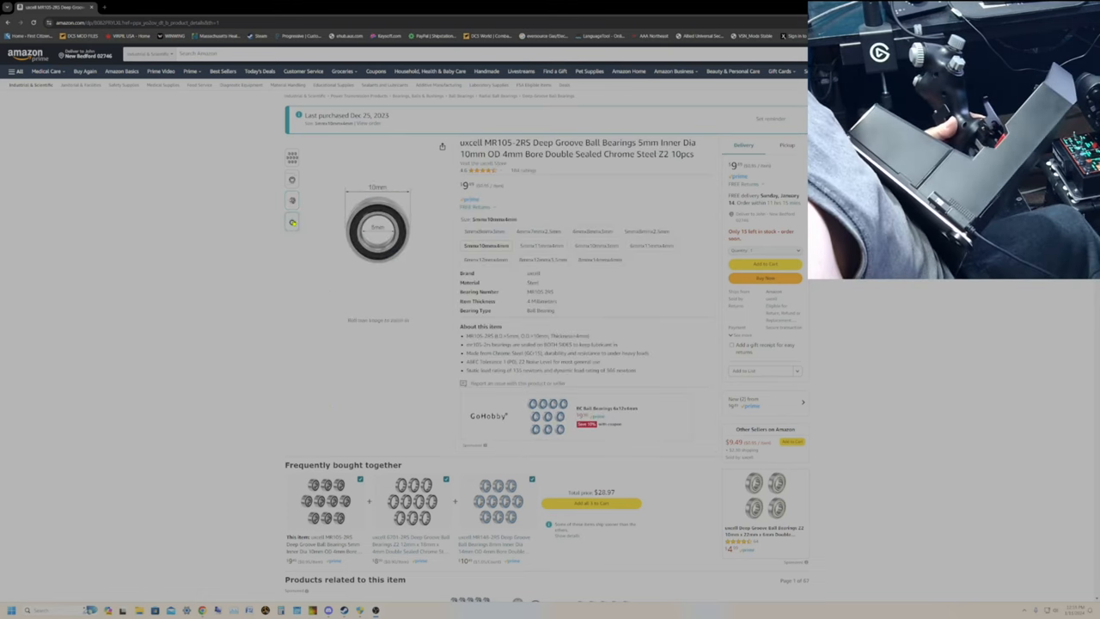